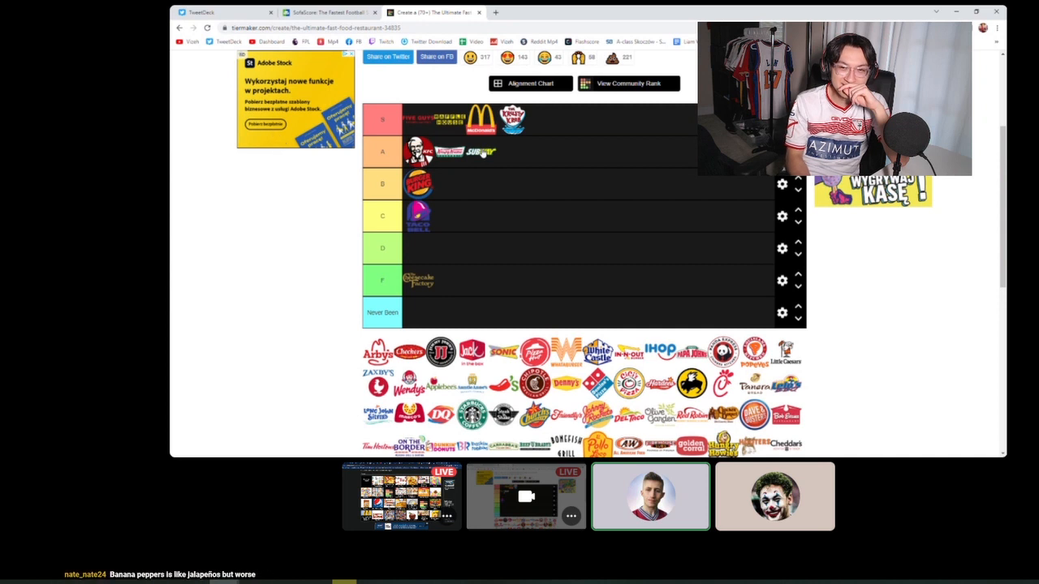
mouse_move(463, 198)
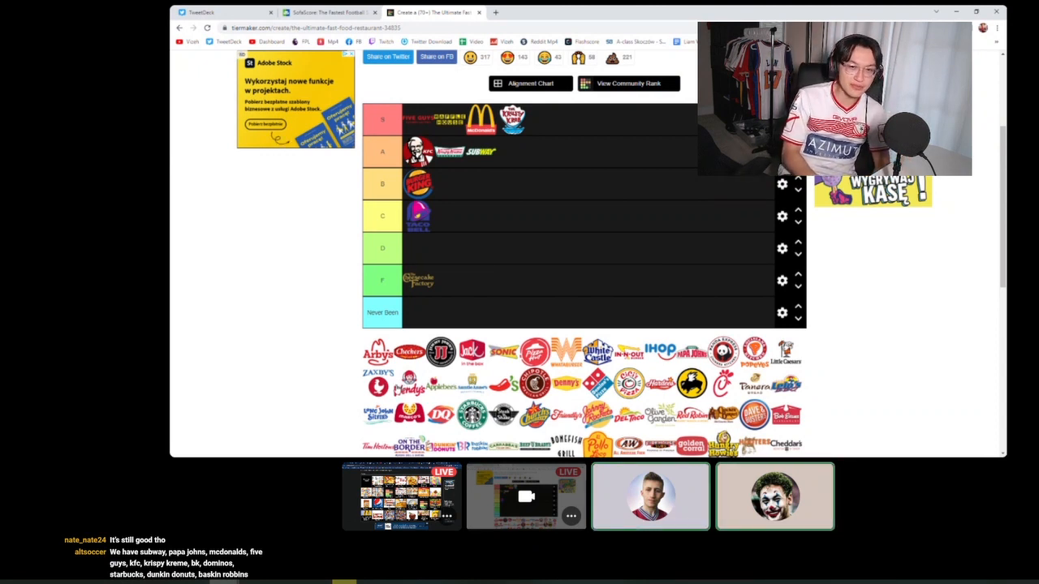
Step: Scroll the tier list to bring the S row with the pink logo and McDonald's into view
scroll("down", 3)
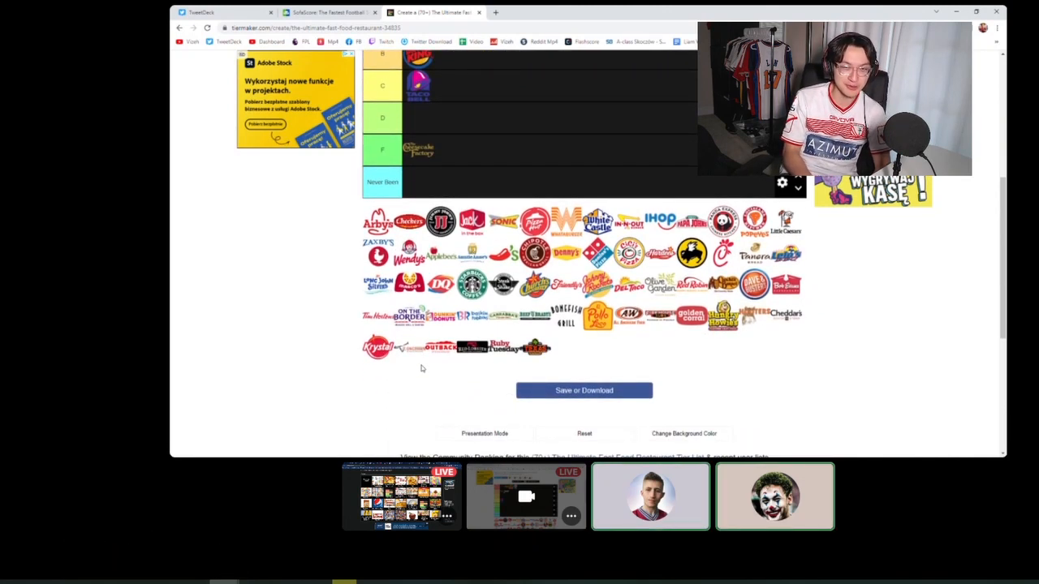
mouse_move(445, 317)
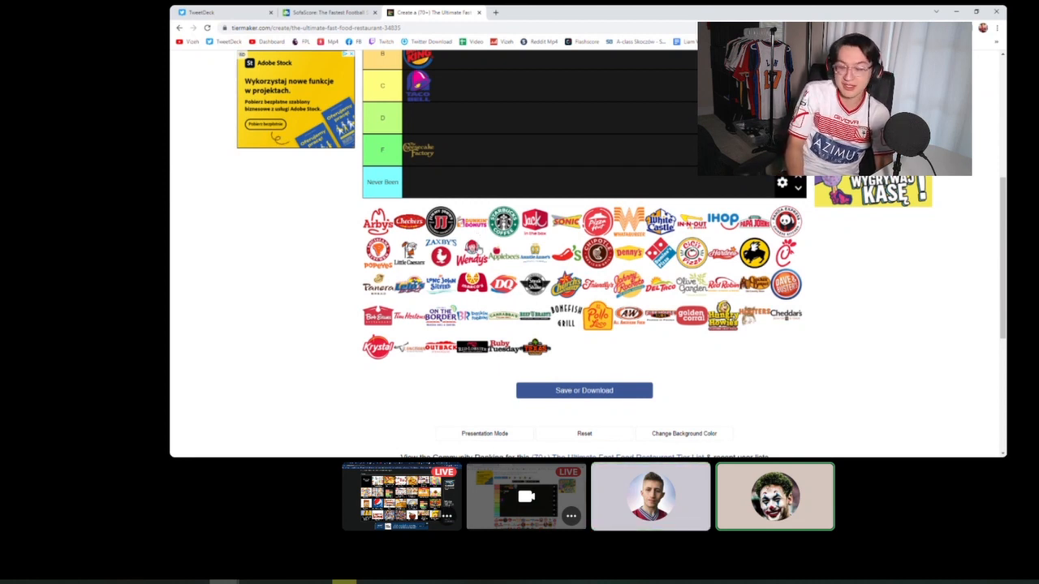
scroll("up", 3)
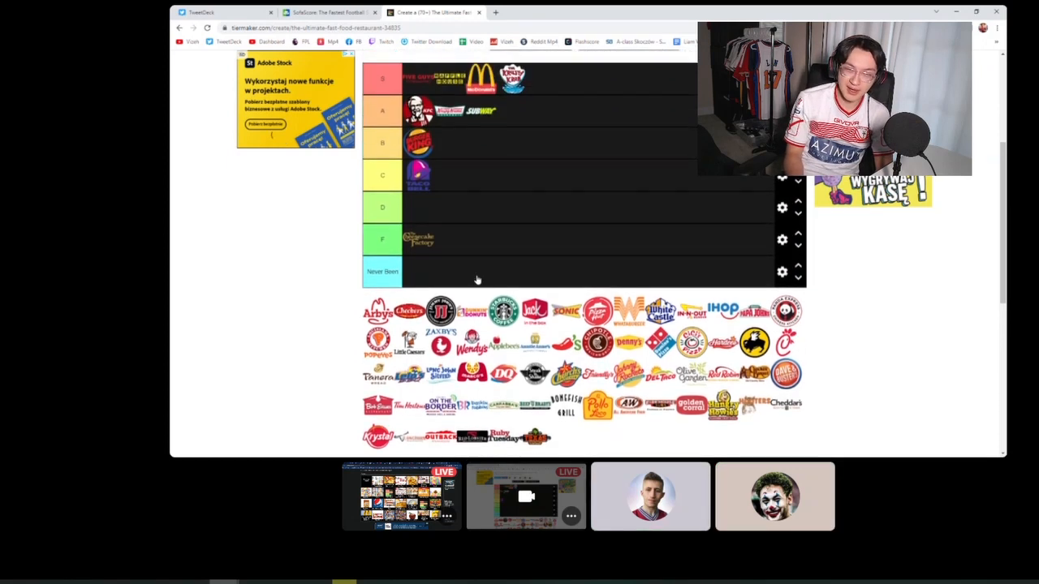
scroll("up", 3)
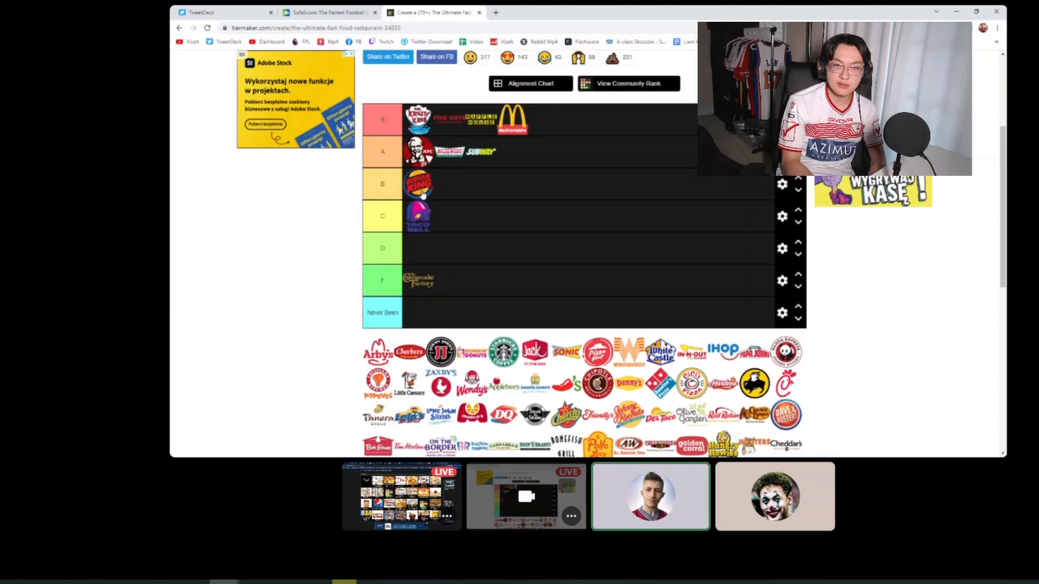
mouse_move(646, 267)
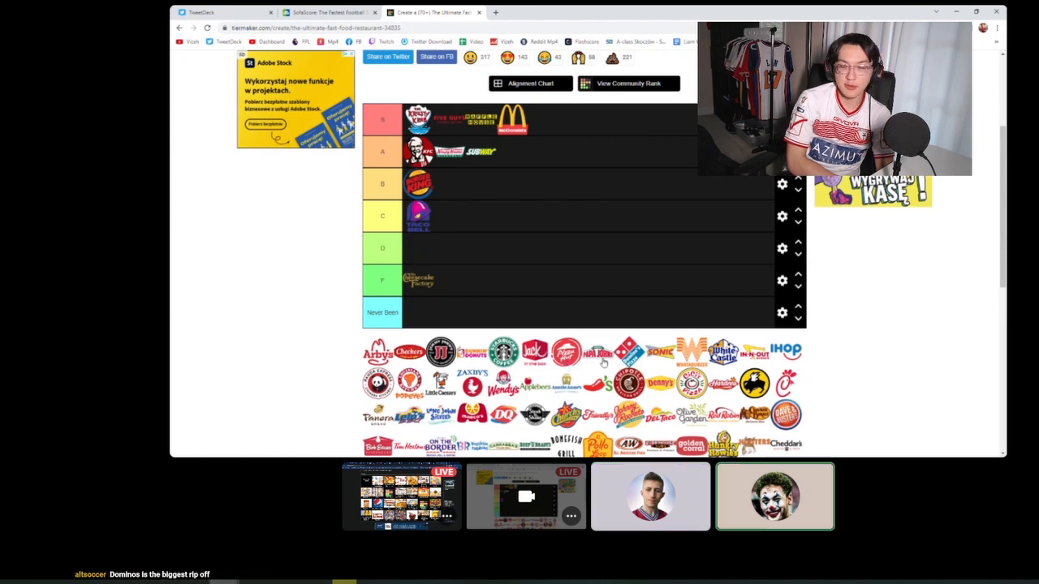
Step: Drop a red logo at the end of the A tier, then rank Pizza Hut in the B tier
left_click_drag(597, 351, 585, 136)
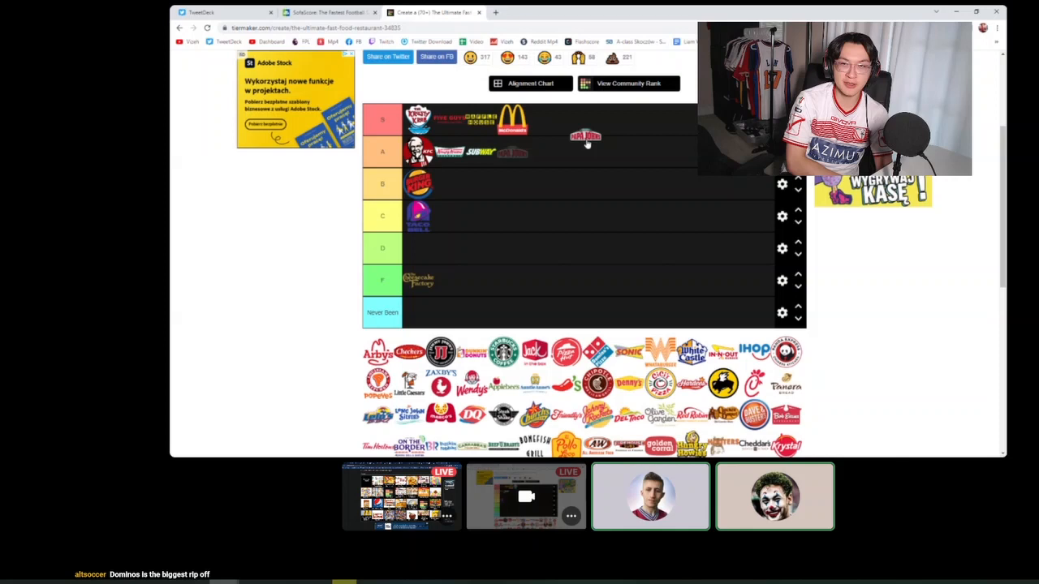
left_click_drag(585, 136, 513, 153)
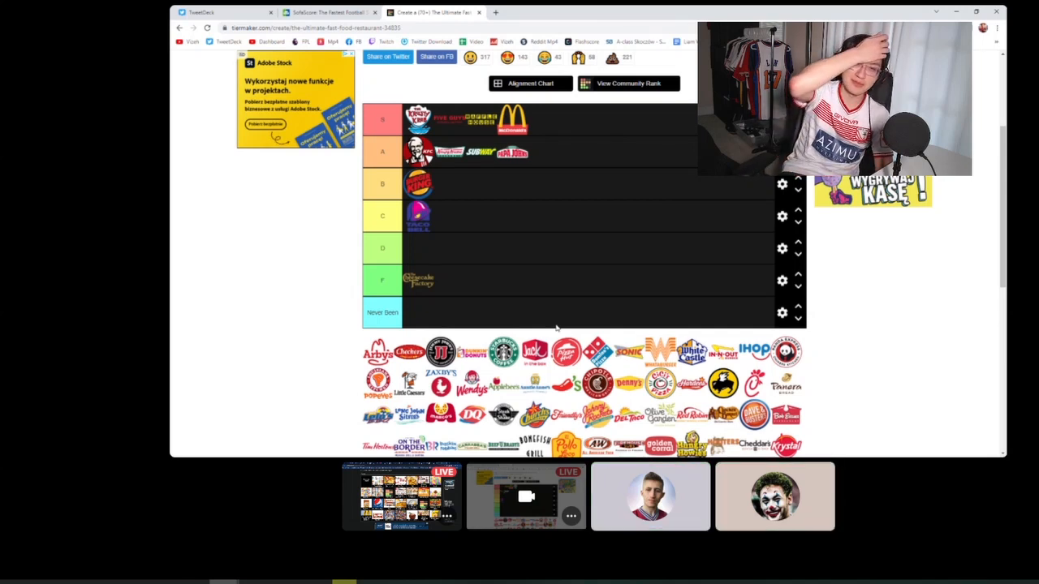
left_click_drag(597, 350, 451, 183)
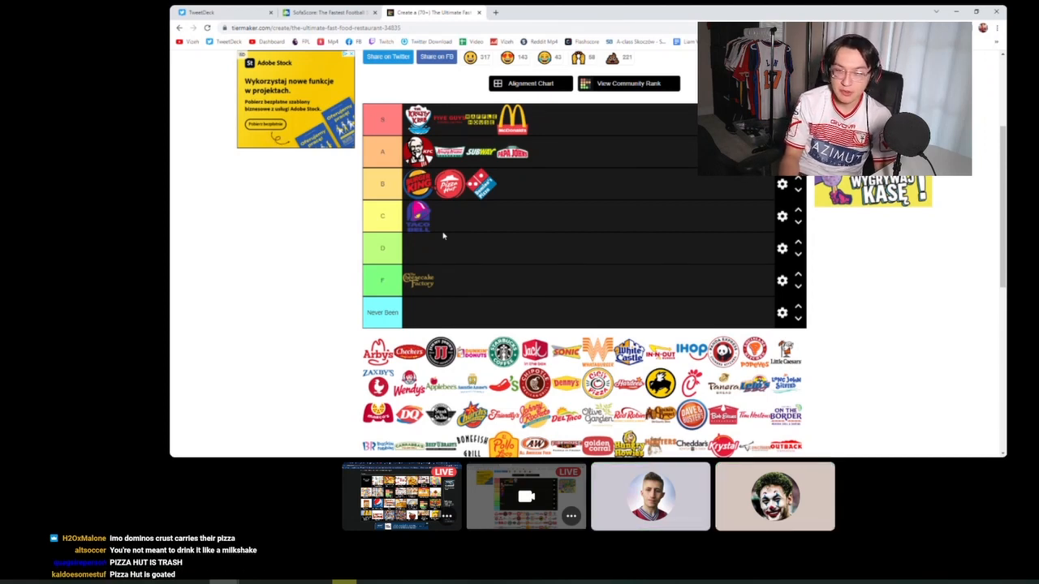
Step: Place Starbucks into the C tier next to Taco Bell
left_click(650, 496)
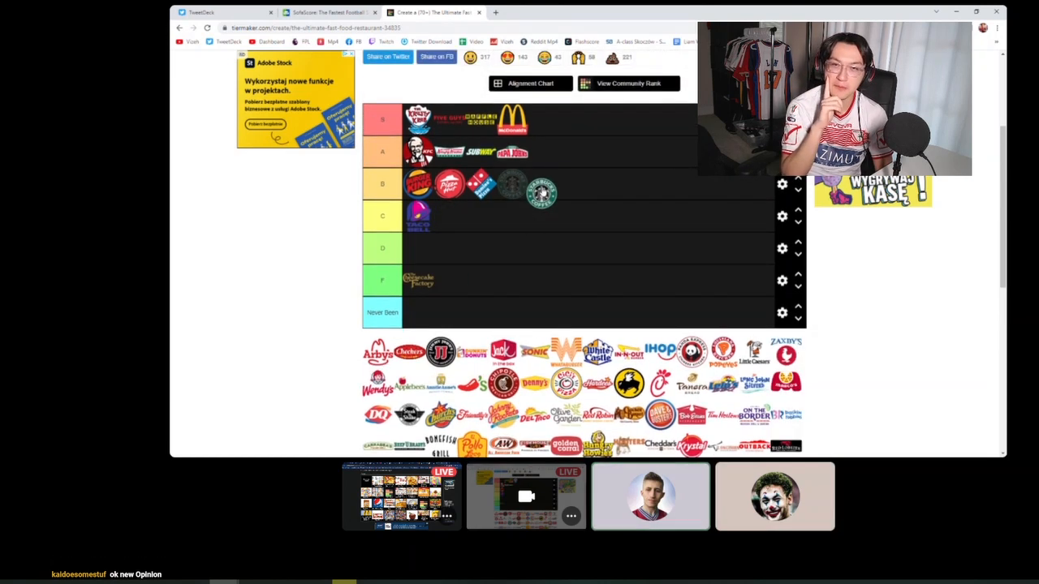
left_click_drag(539, 192, 451, 214)
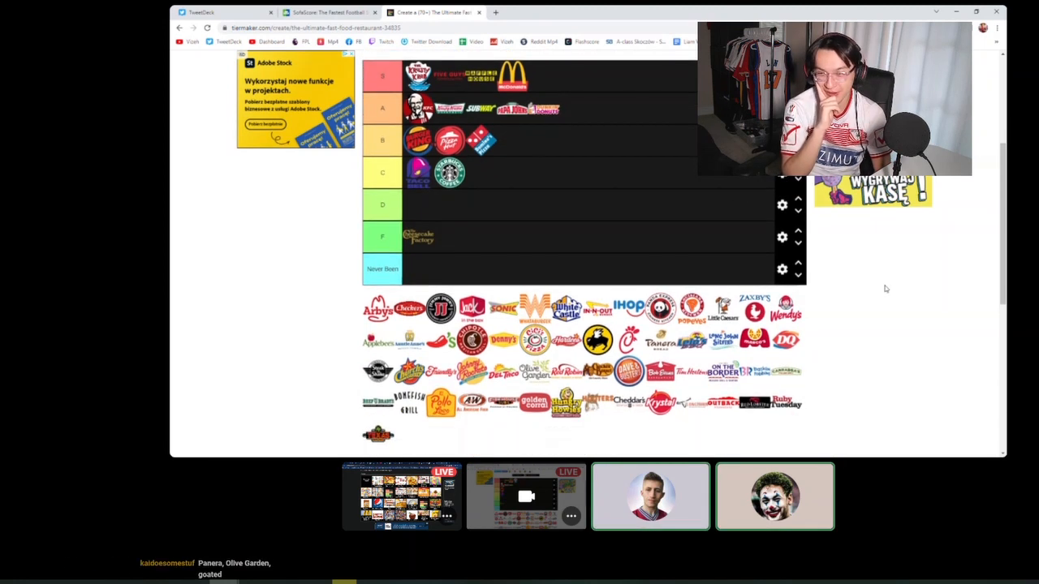
Step: Try the round red logo in B and A, then settle it in the Never Been row
scroll("down", 3)
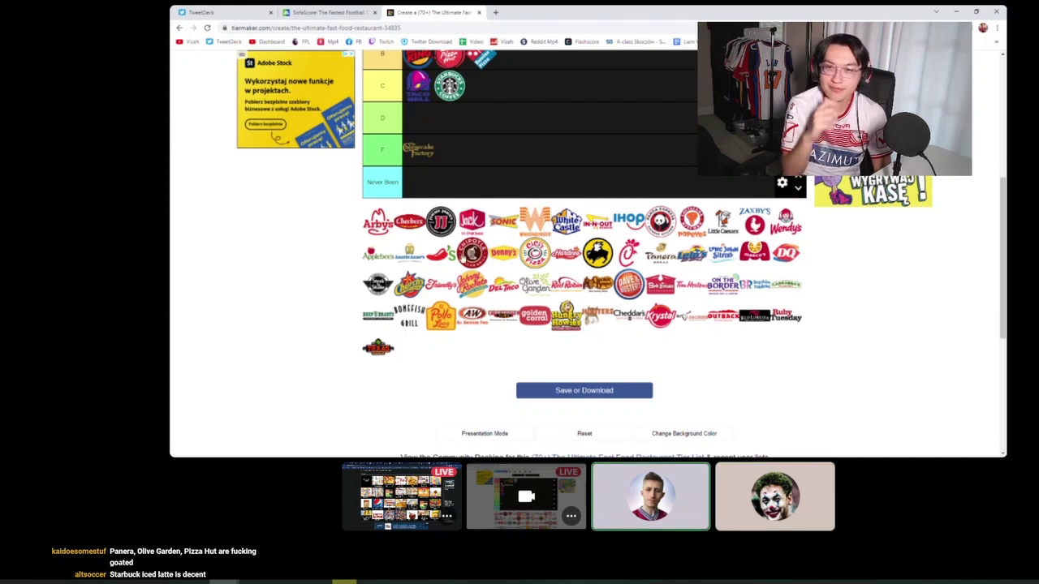
scroll("up", 3)
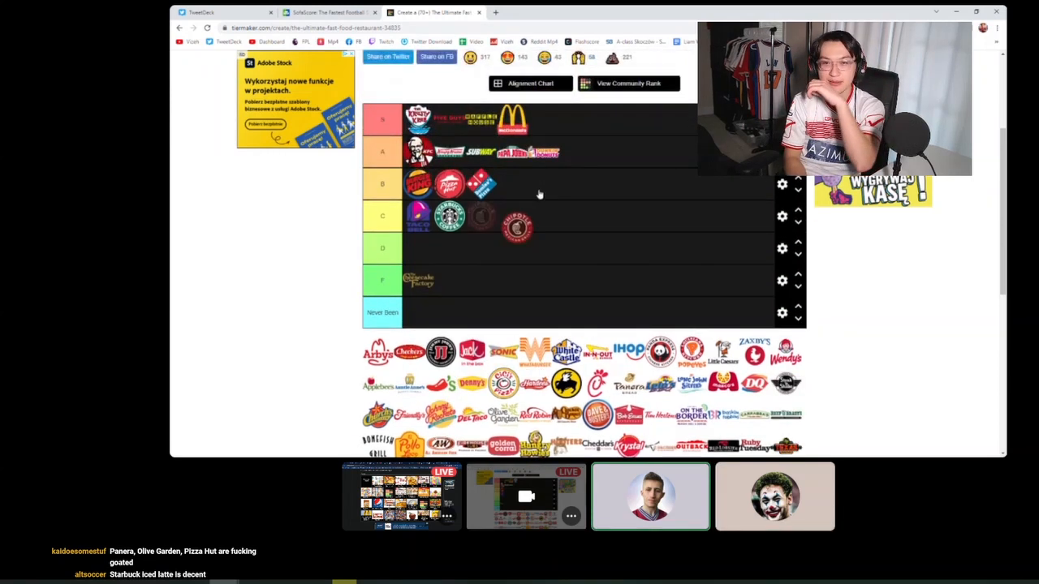
left_click_drag(518, 227, 546, 182)
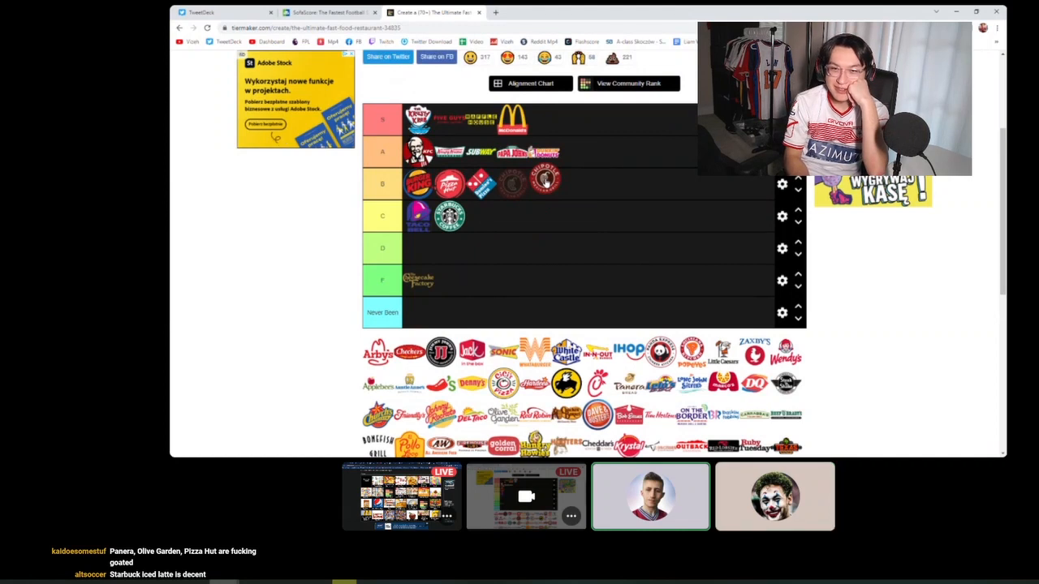
left_click_drag(544, 182, 588, 153)
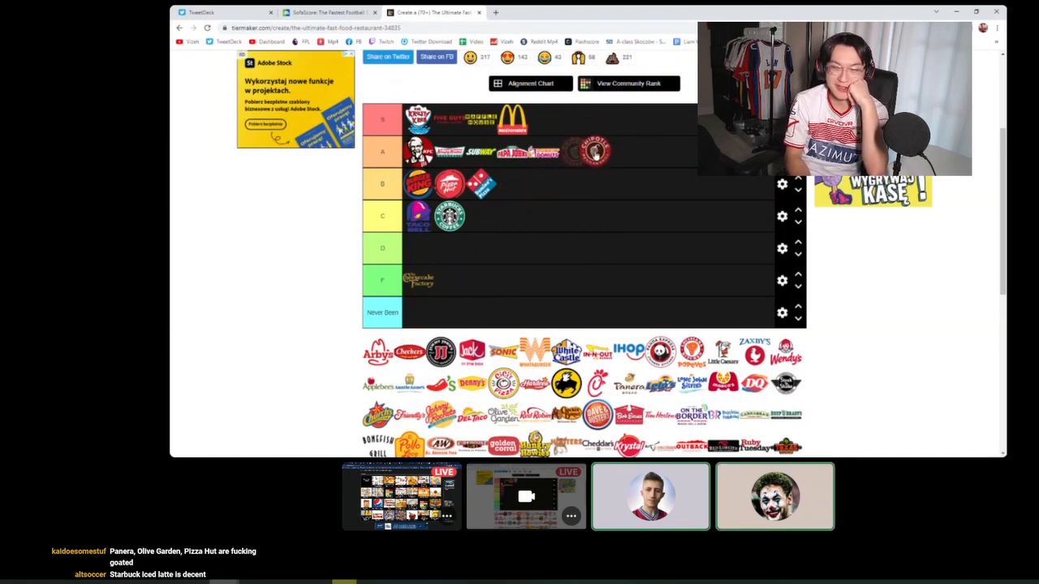
left_click_drag(587, 152, 518, 192)
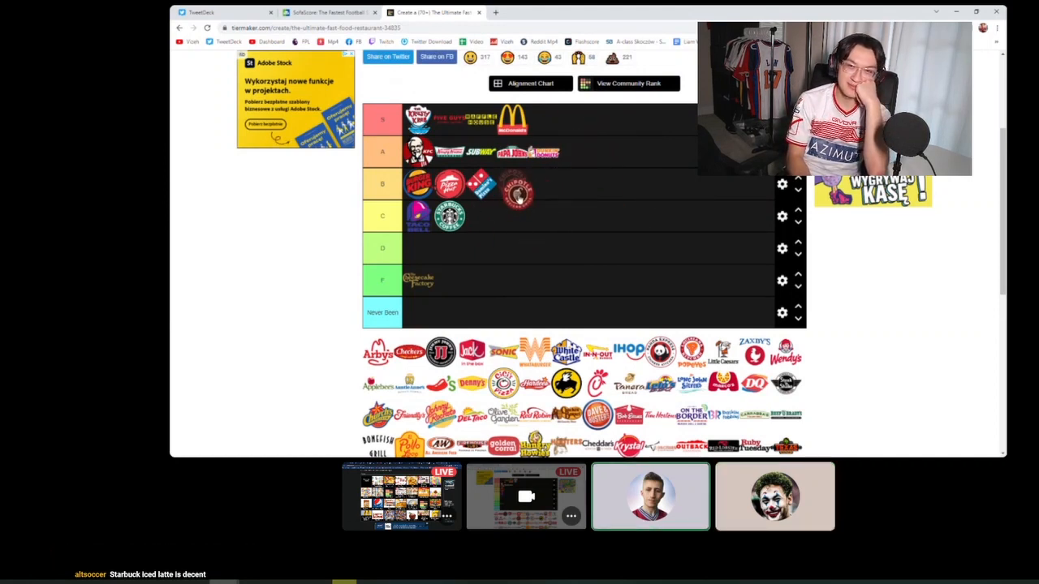
left_click_drag(518, 191, 465, 309)
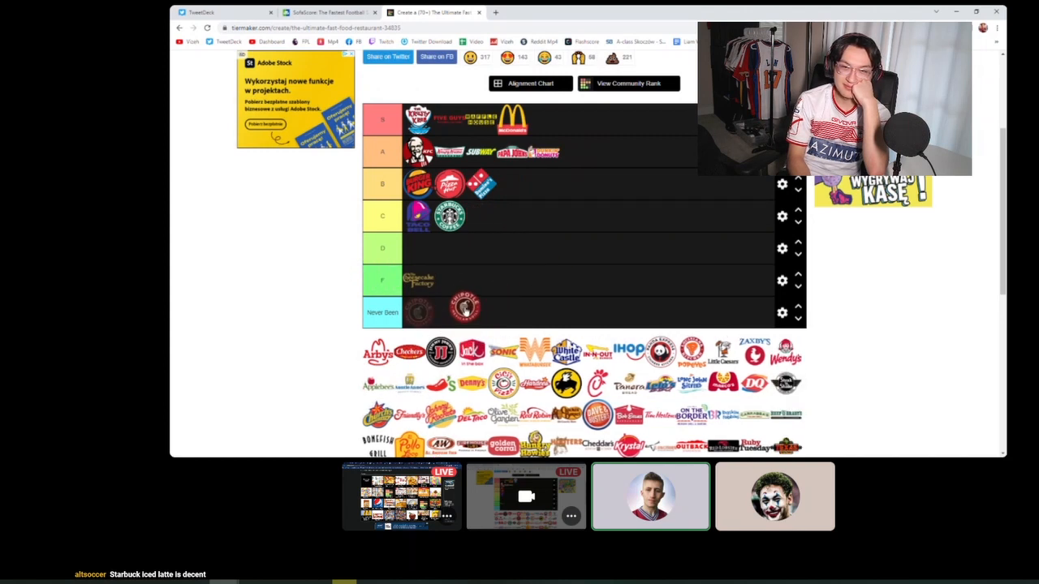
scroll("down", 3)
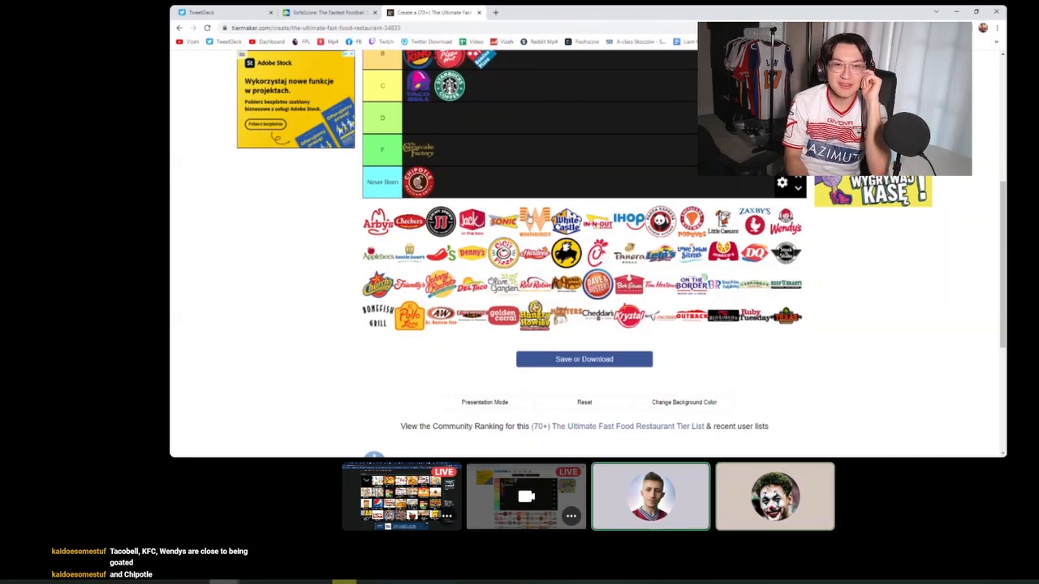
mouse_move(796, 294)
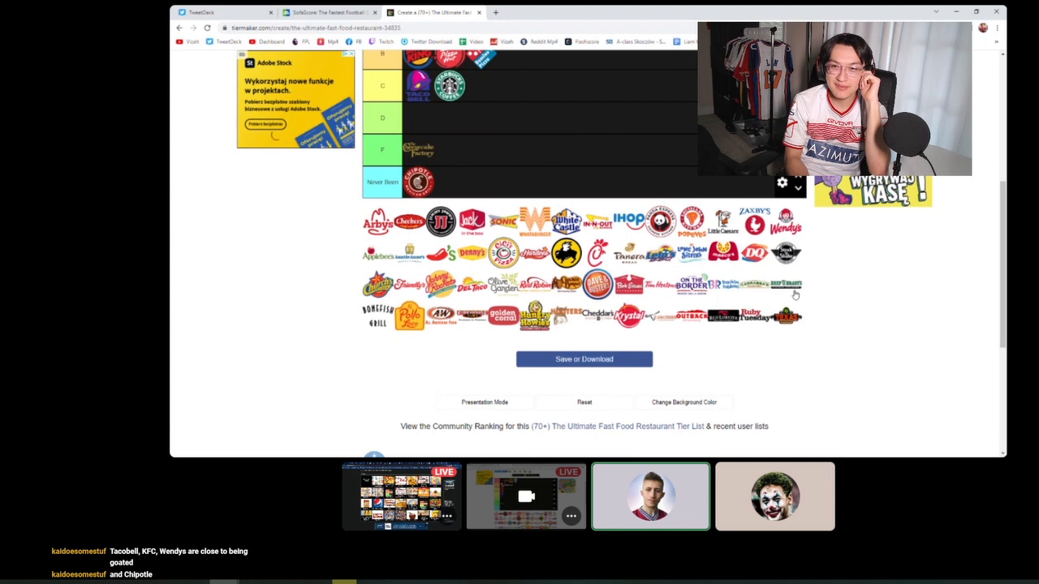
mouse_move(642, 299)
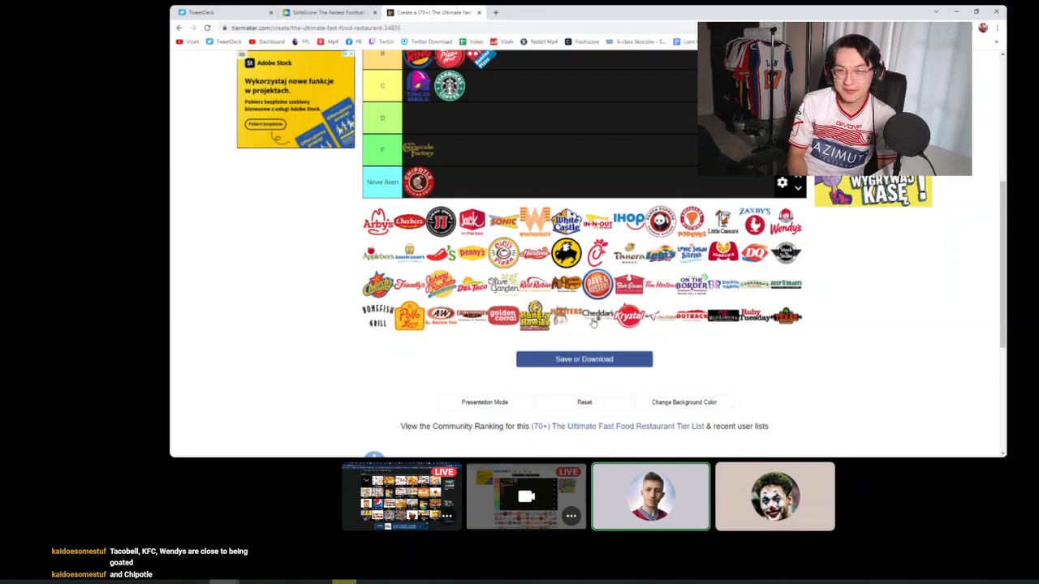
mouse_move(808, 279)
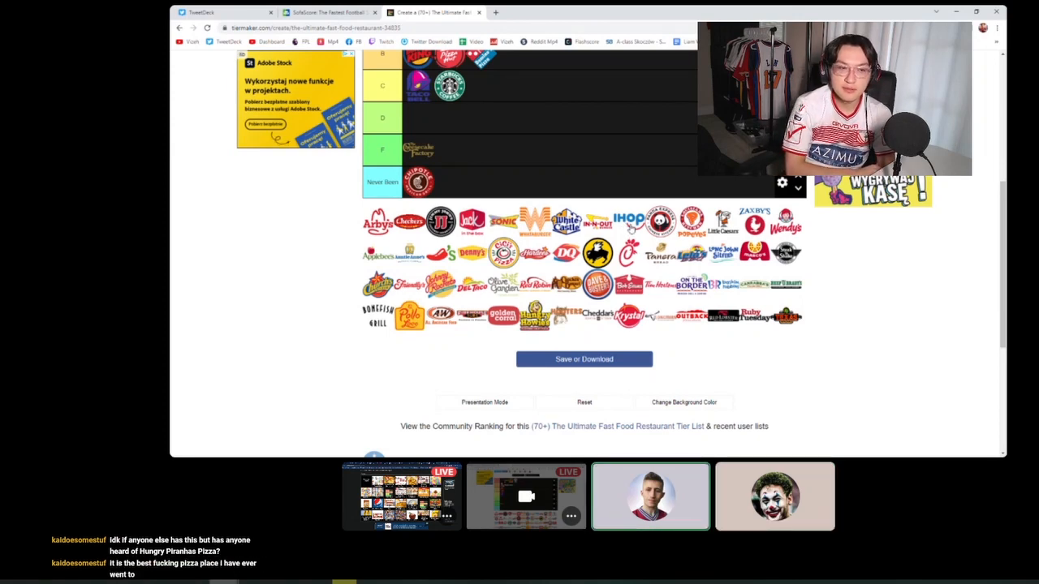
Step: Try IHOP in the S tier, then leave it back among the unranked logos
scroll("up", 3)
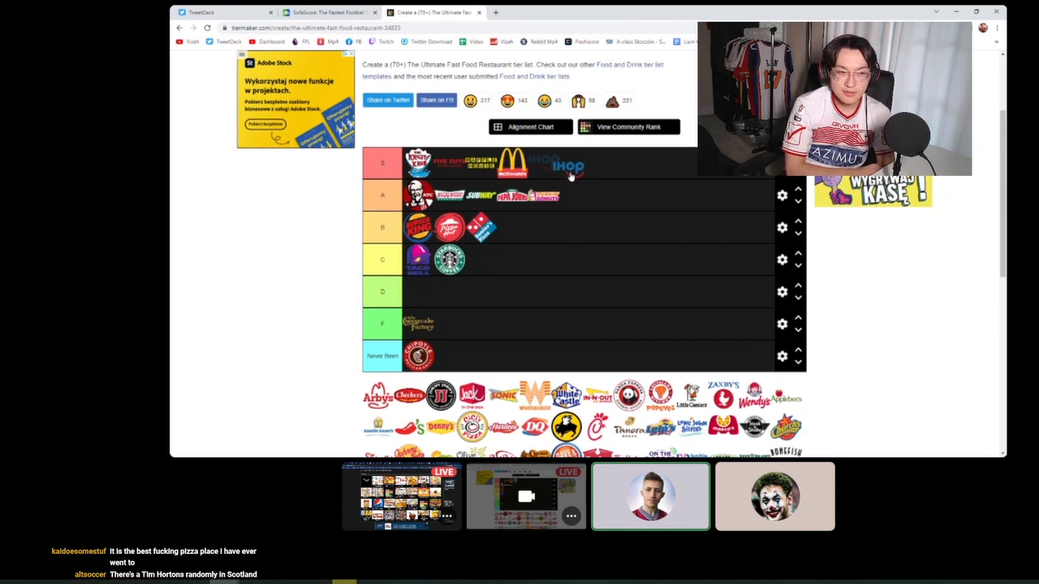
left_click_drag(568, 168, 565, 195)
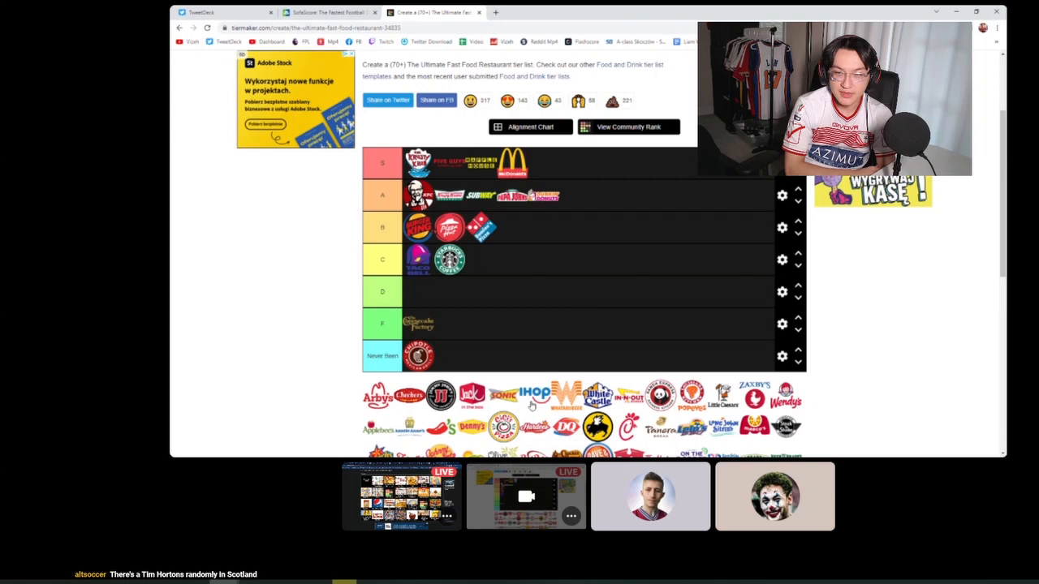
scroll("down", 3)
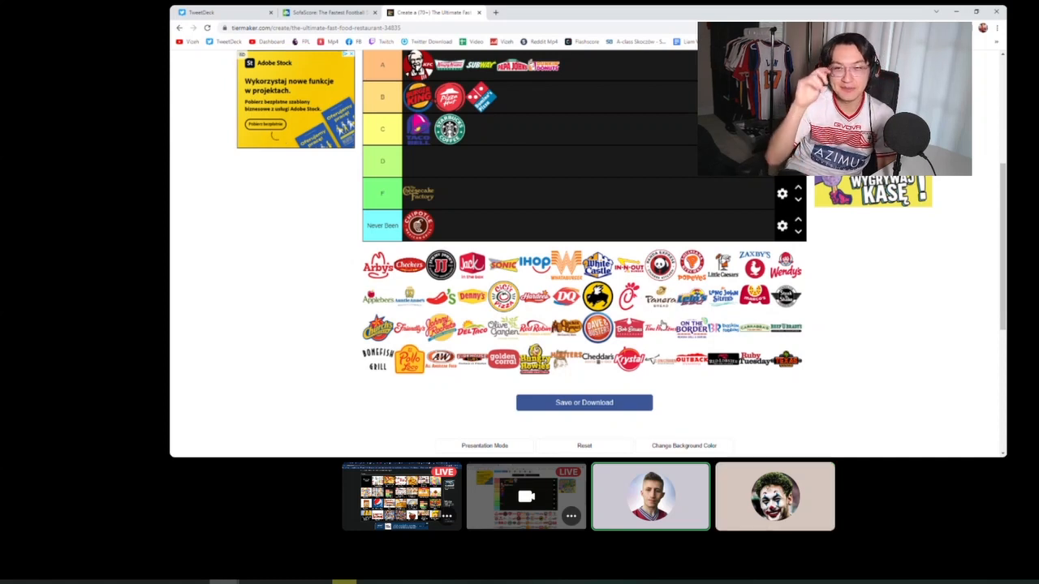
left_click(775, 497)
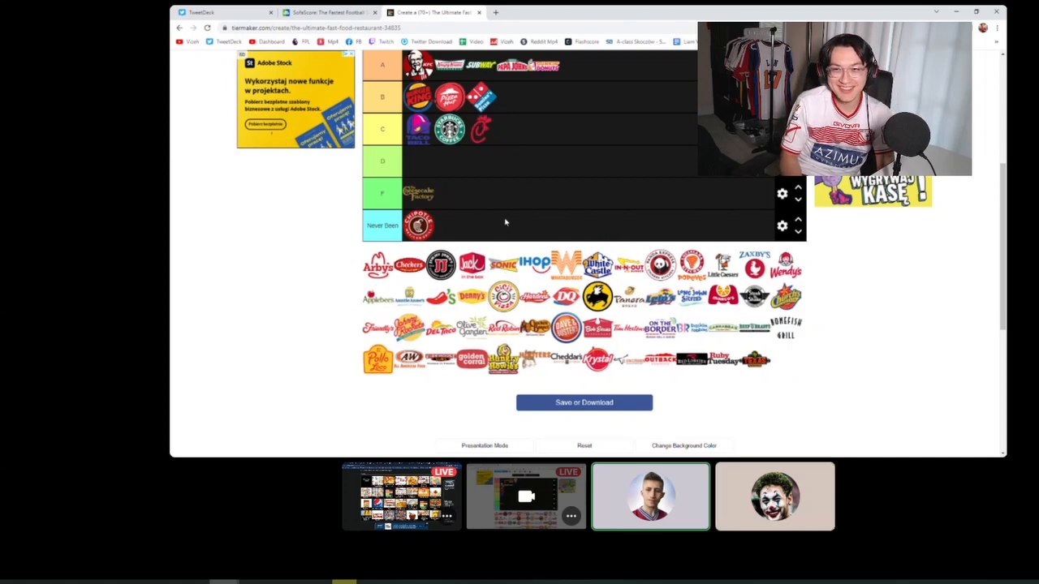
mouse_move(495, 228)
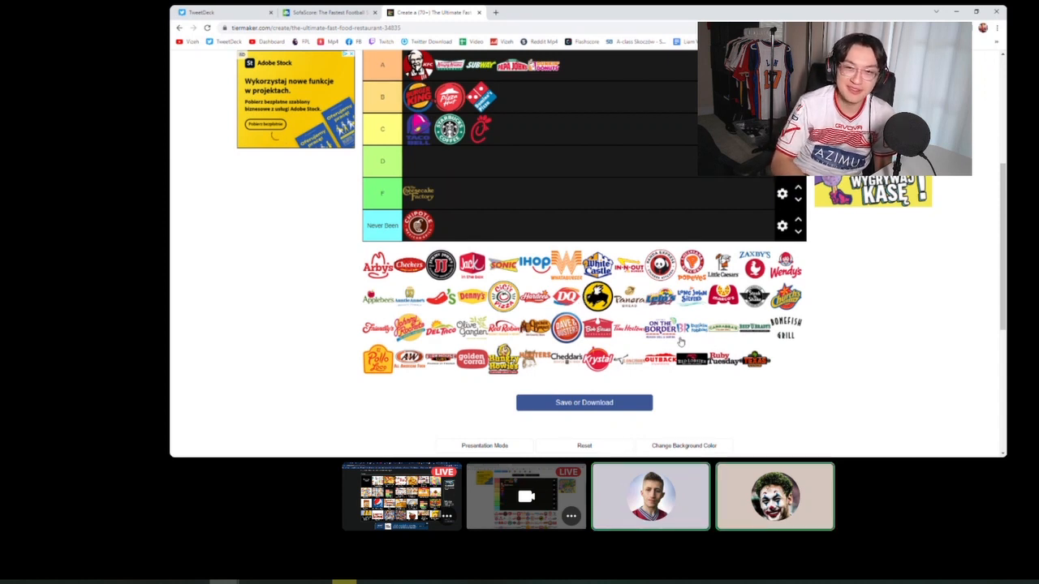
mouse_move(617, 336)
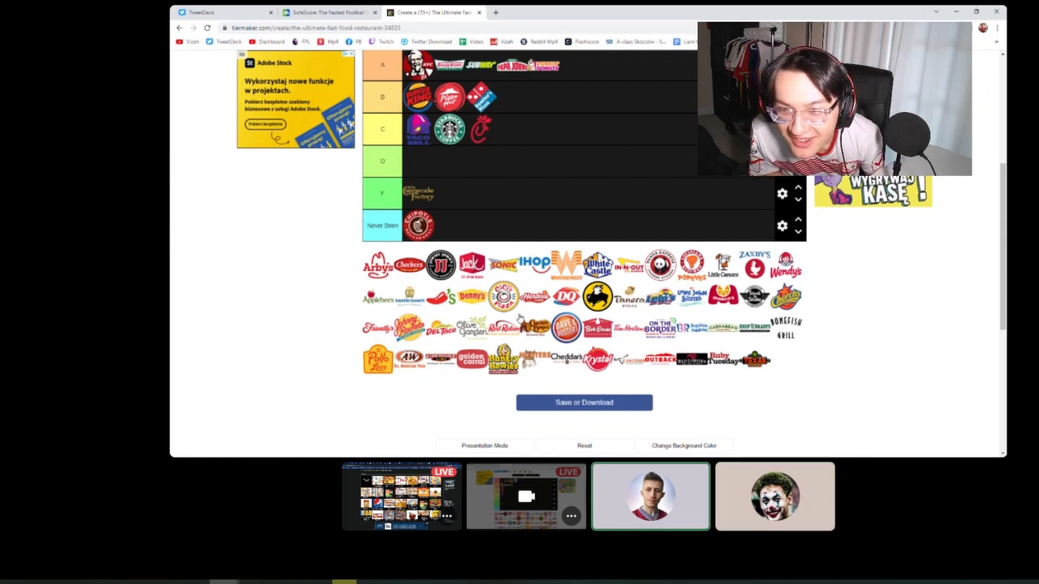
mouse_move(608, 237)
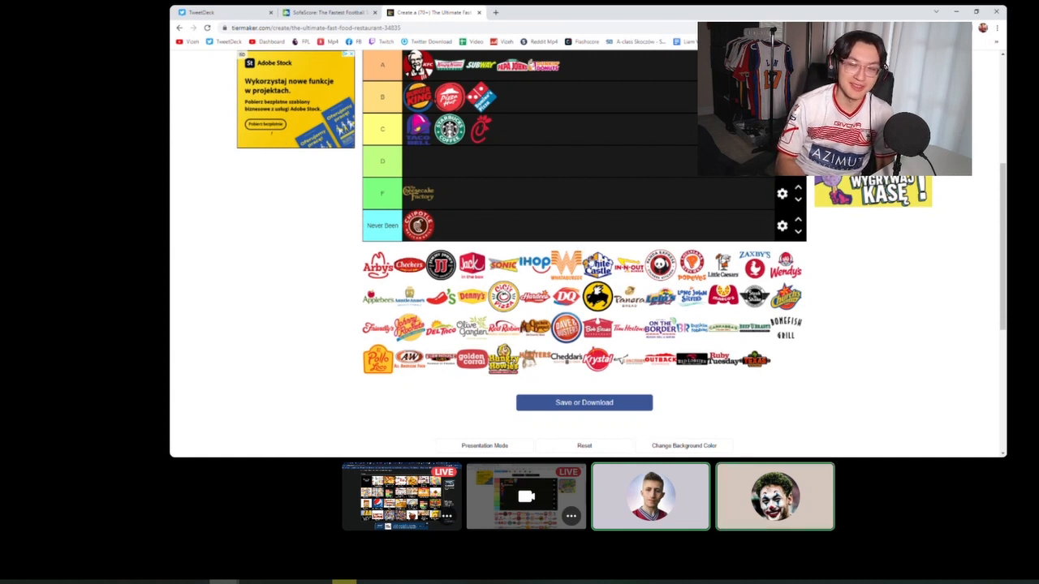
mouse_move(530, 289)
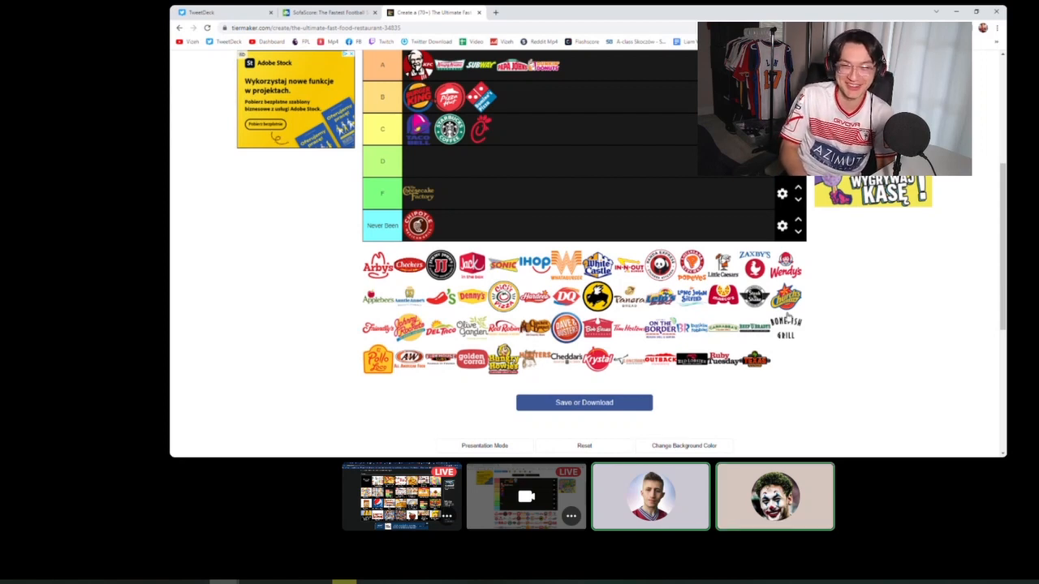
mouse_move(799, 282)
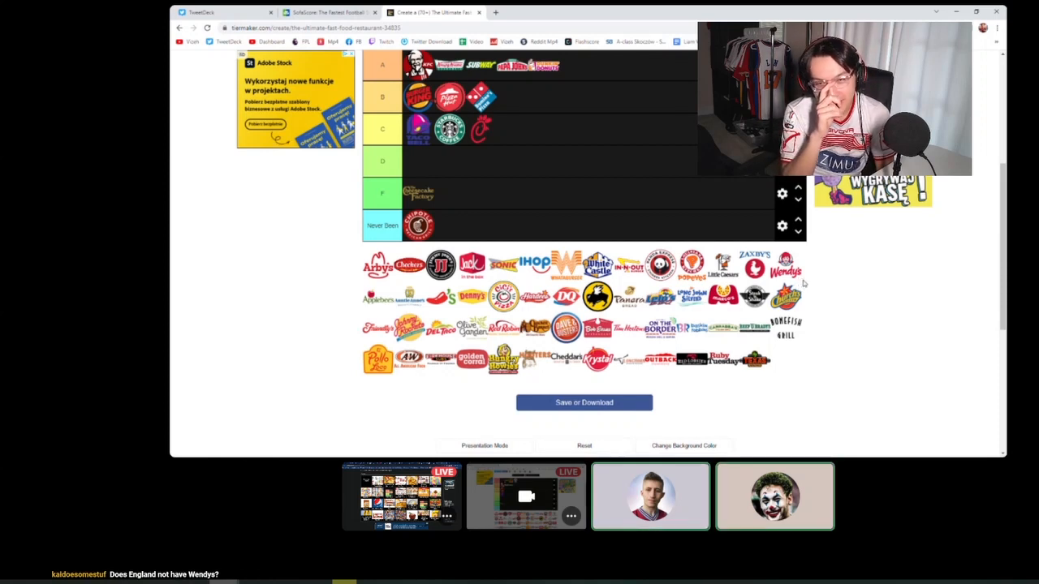
mouse_move(901, 299)
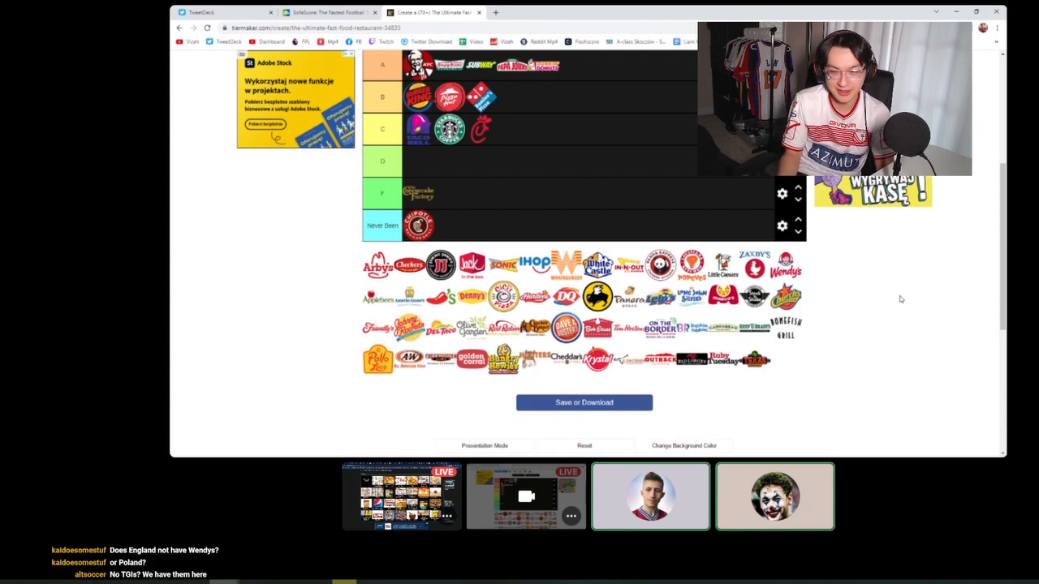
scroll("up", 3)
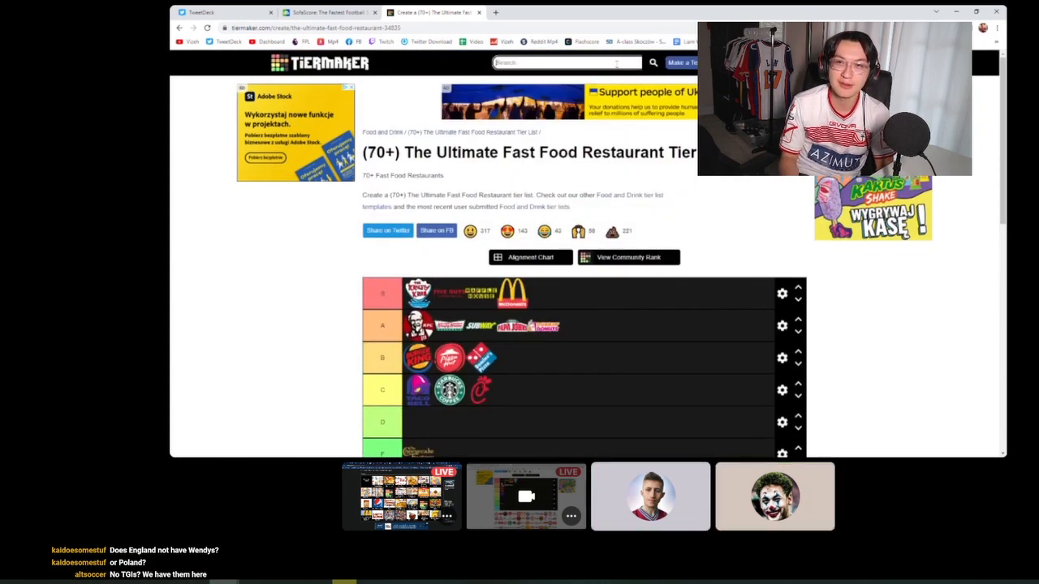
type("nf")
type("restu")
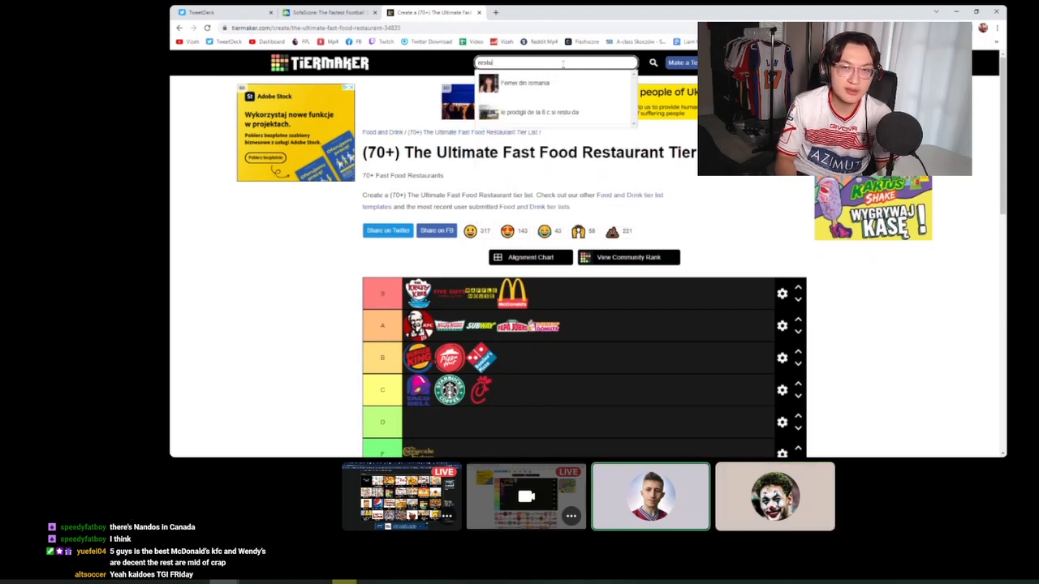
scroll("down", 3)
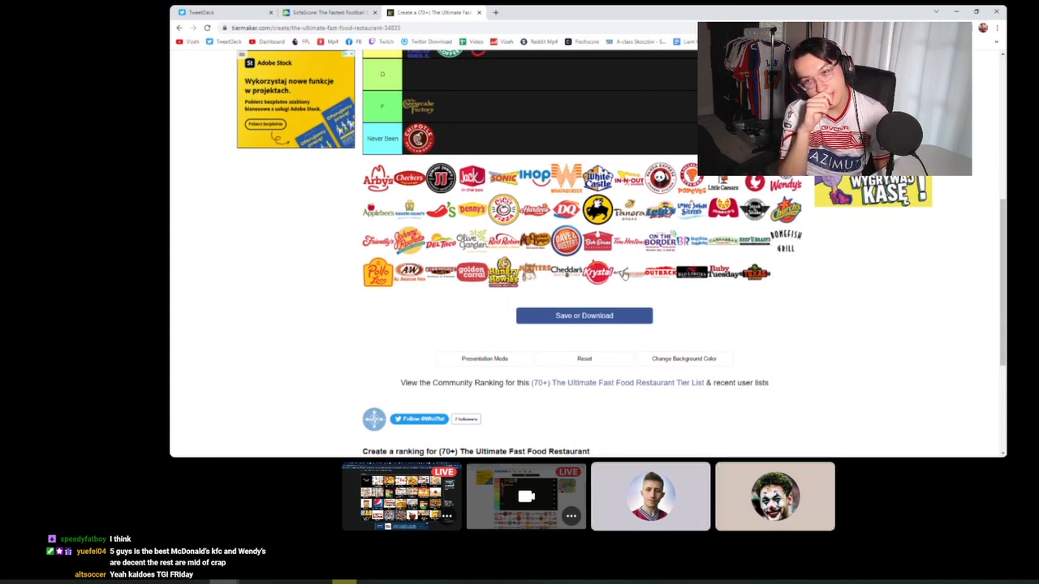
scroll("up", 3)
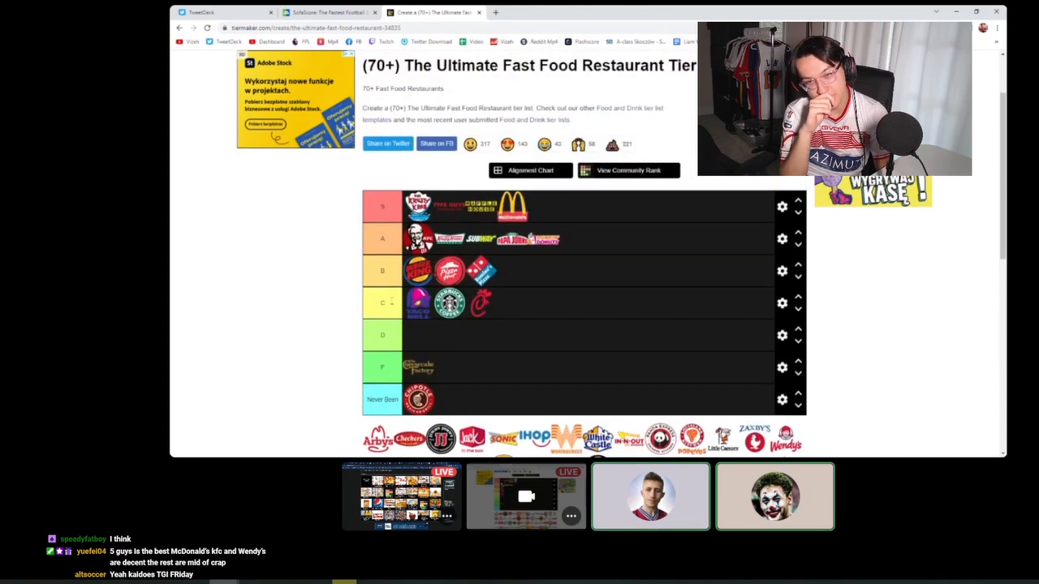
scroll("up", 3)
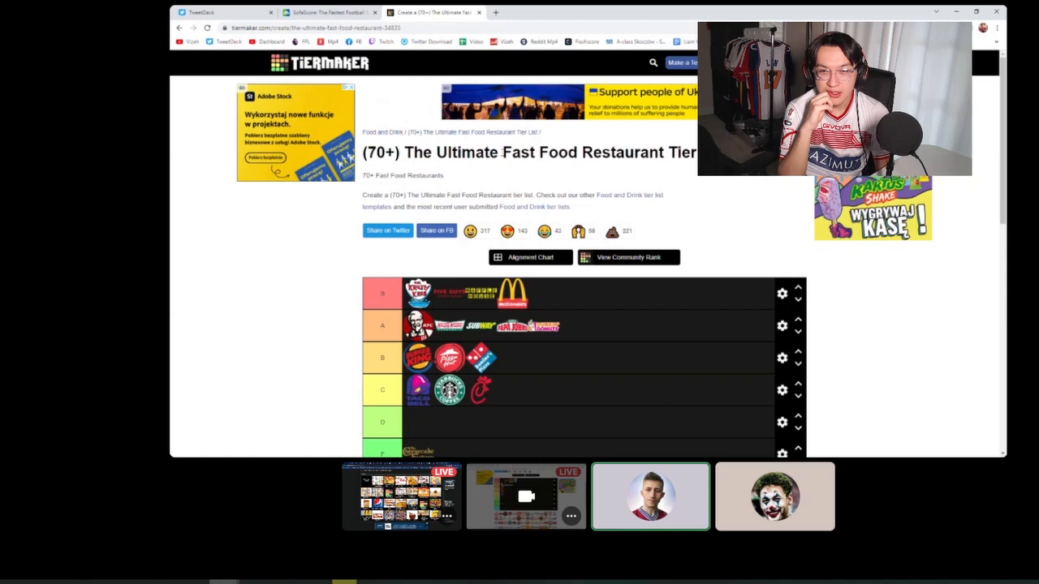
scroll("down", 3)
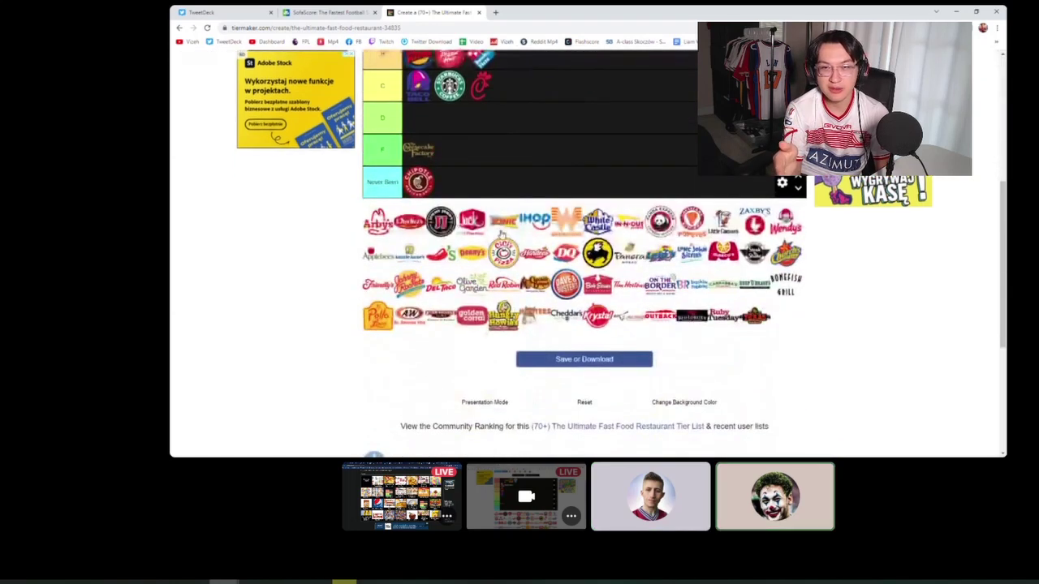
scroll("up", 3)
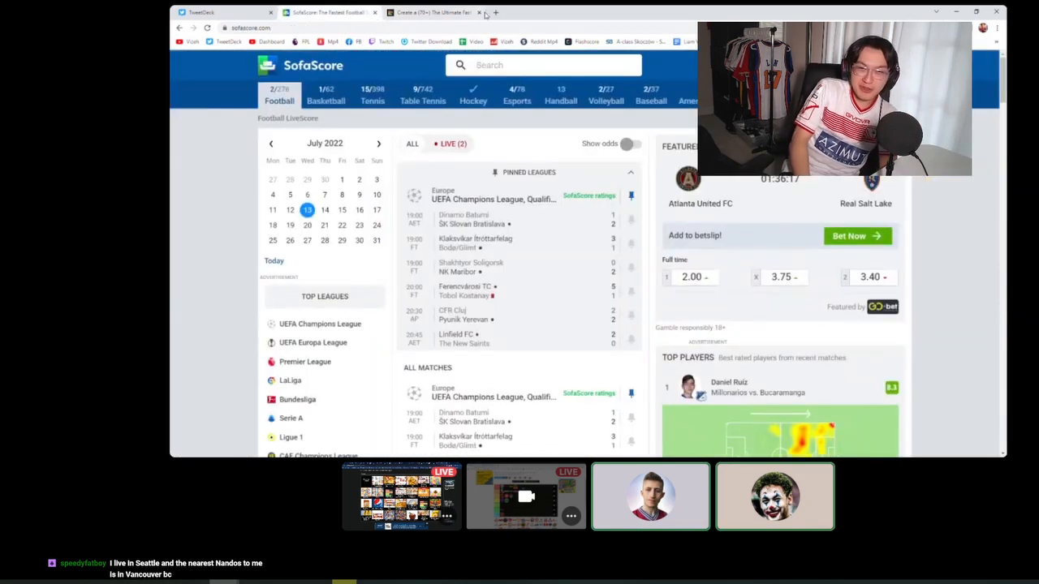
Step: Show the Linfield FC vs The New Saints match details from the pinned leagues list
left_click(477, 13)
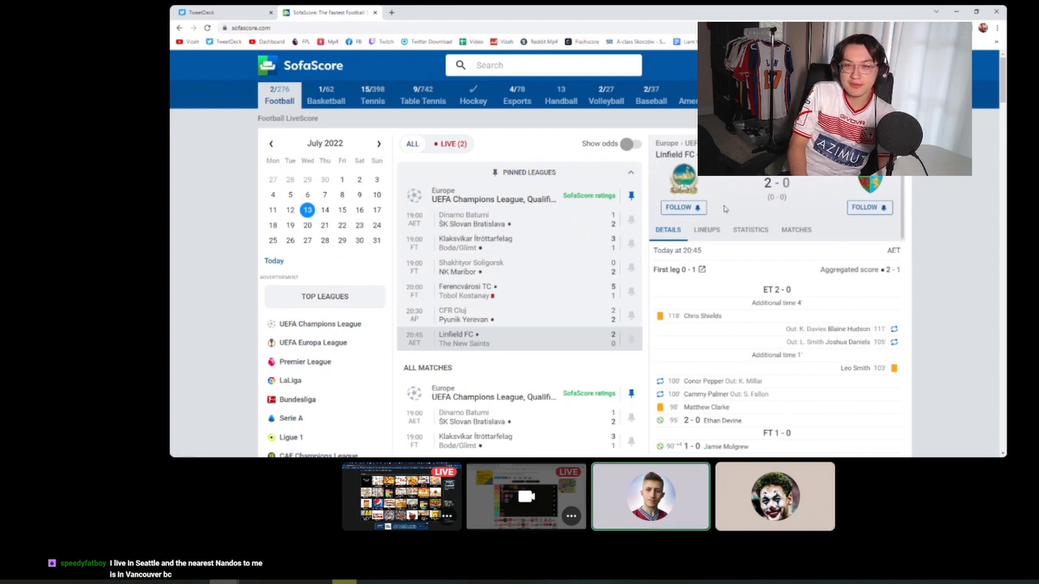
left_click(773, 496)
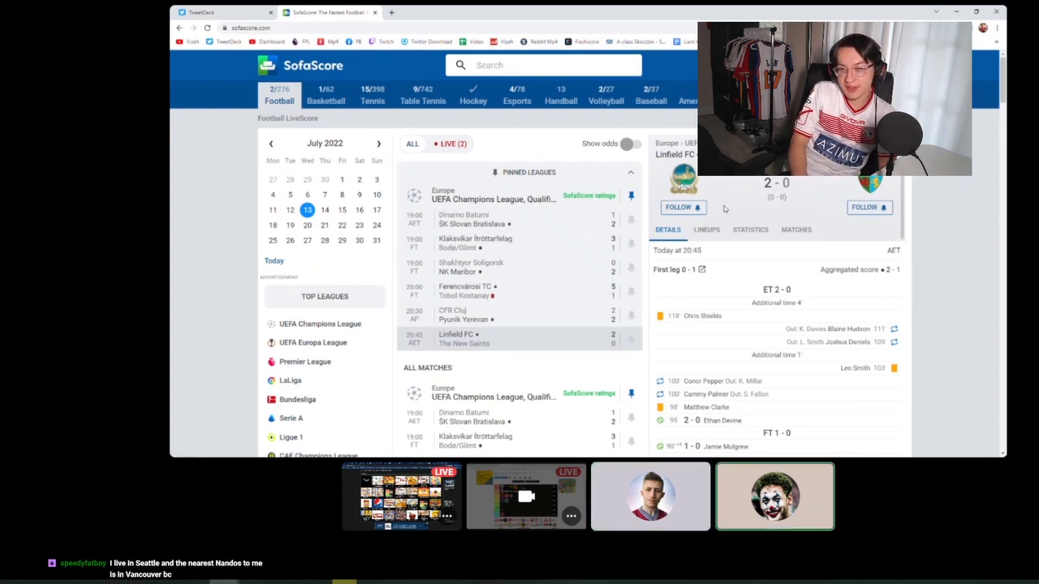